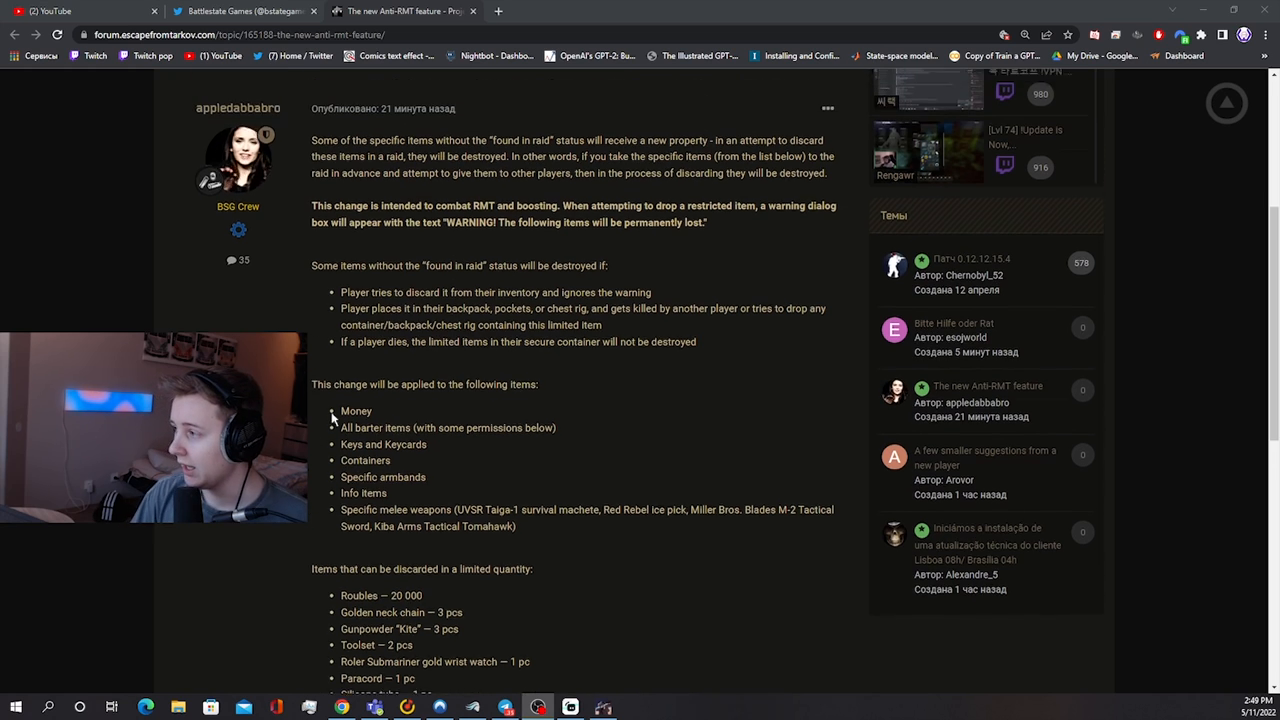
Read through the forum anti-RMT rules, marking the barter items line.
scroll("up", 3)
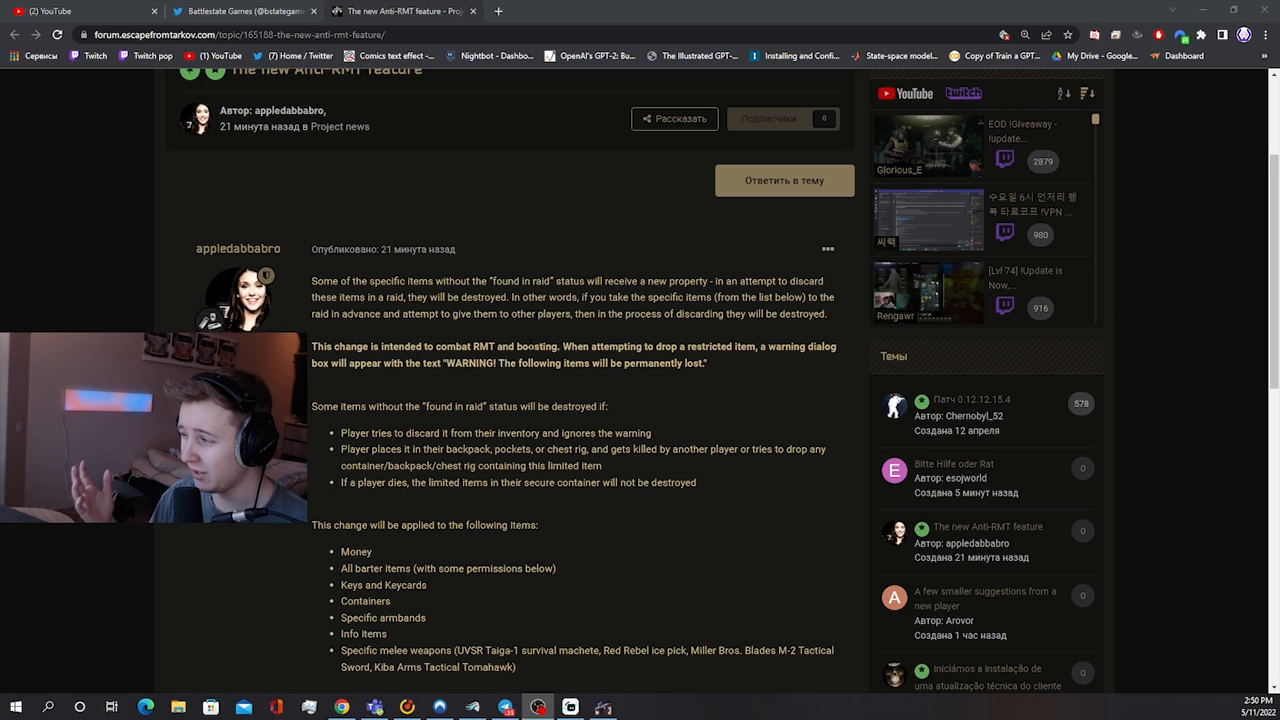
mouse_move(504, 376)
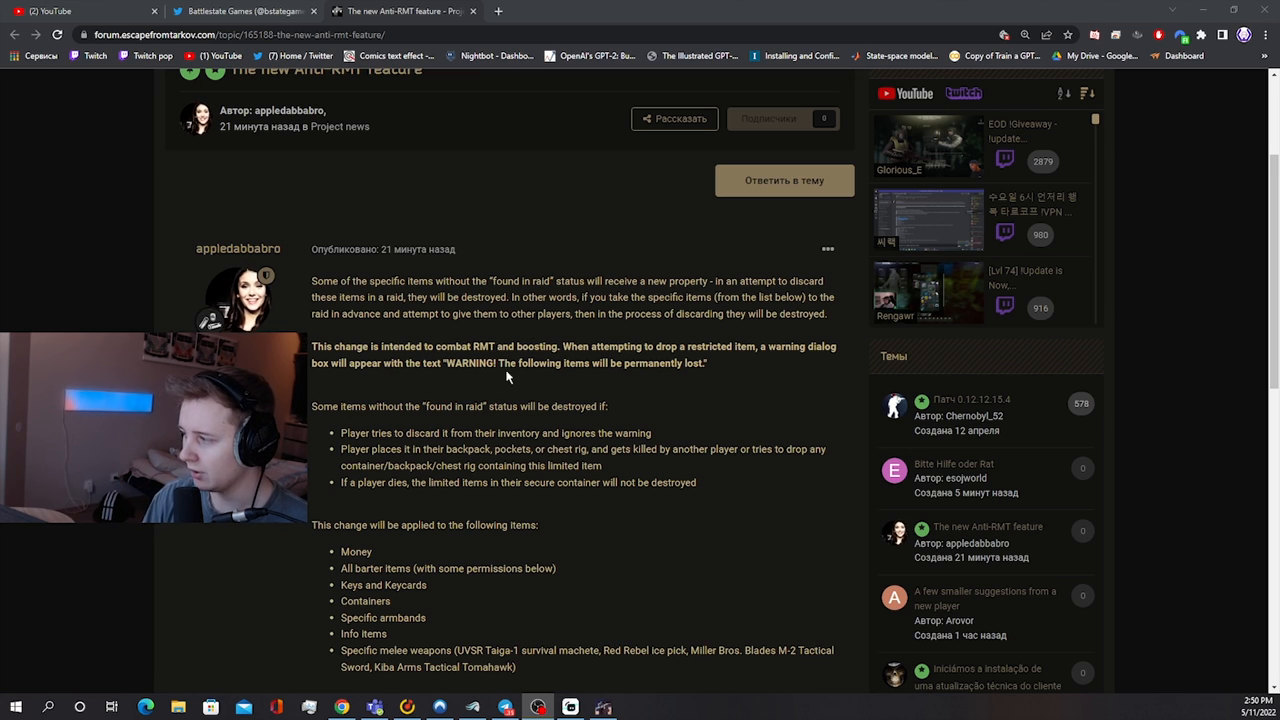
scroll("down", 3)
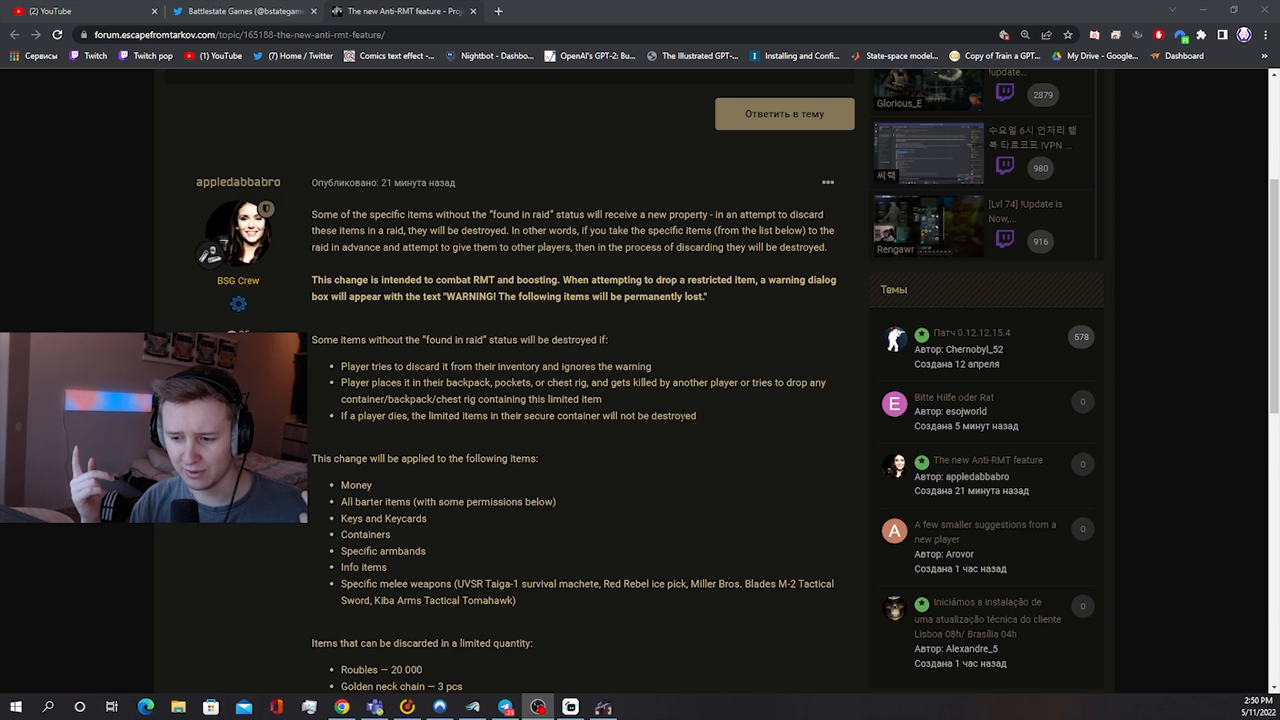
scroll("down", 3)
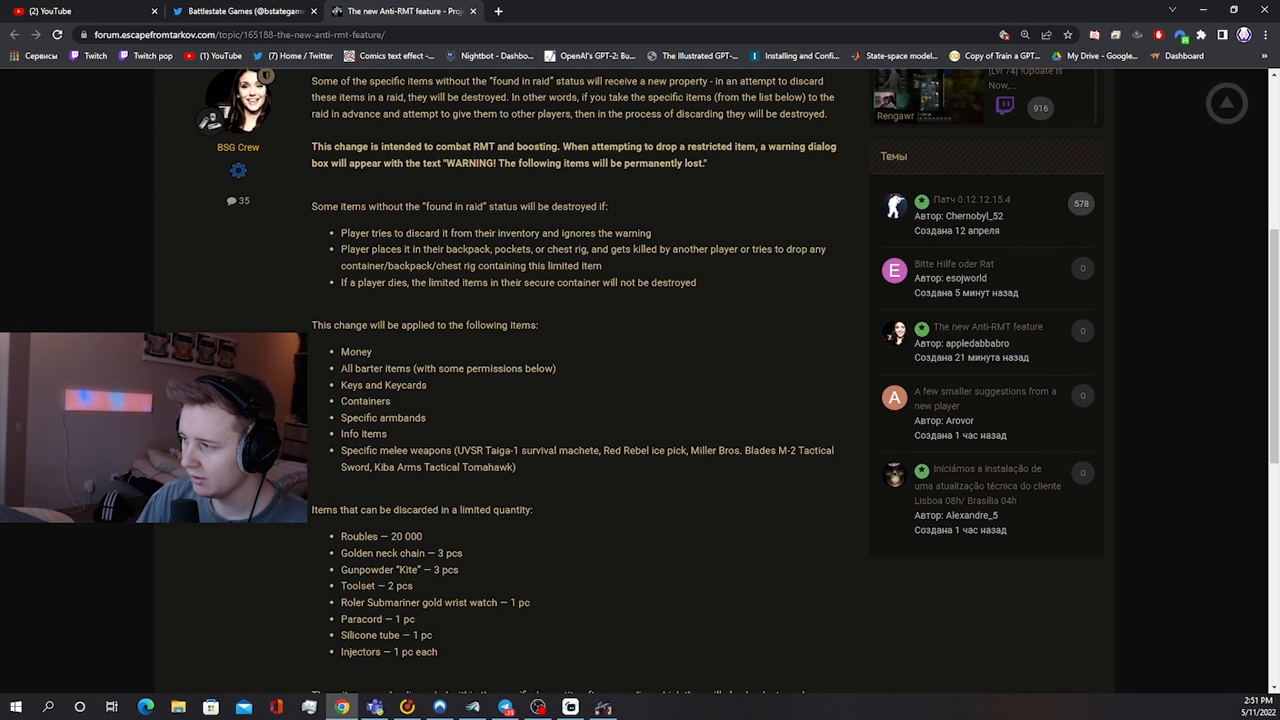
double_click(376, 368)
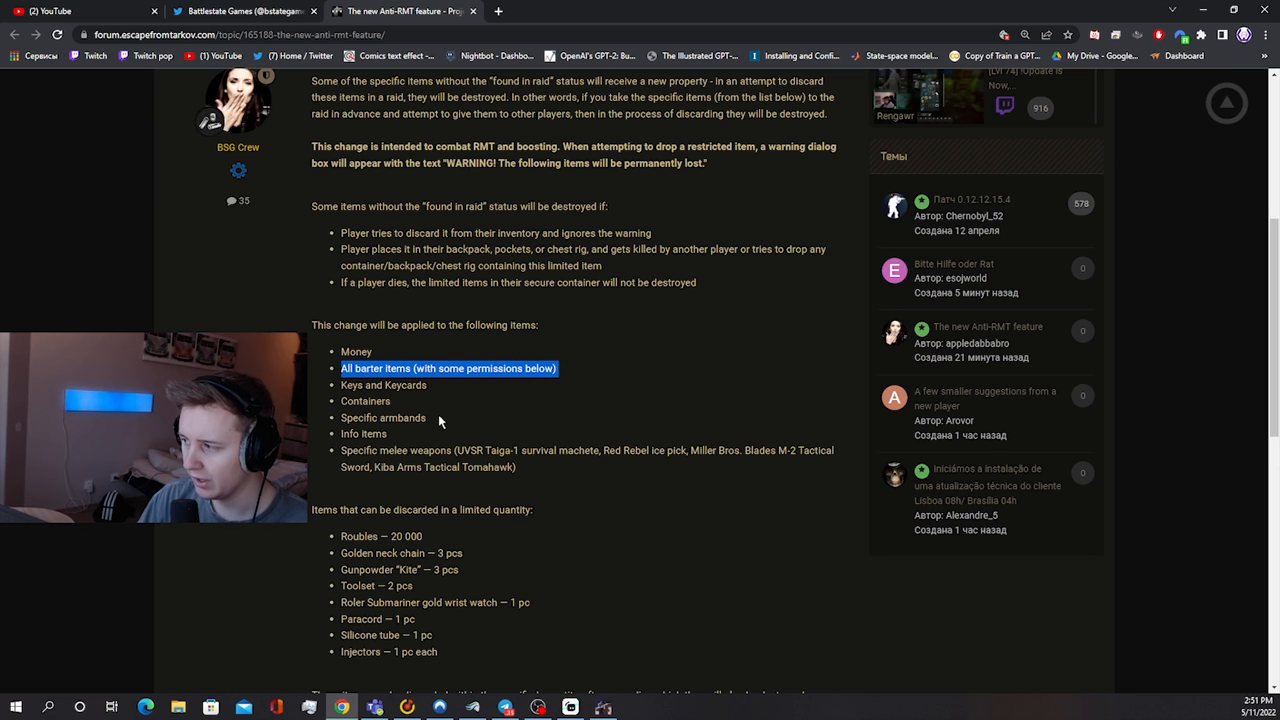
scroll("up", 3)
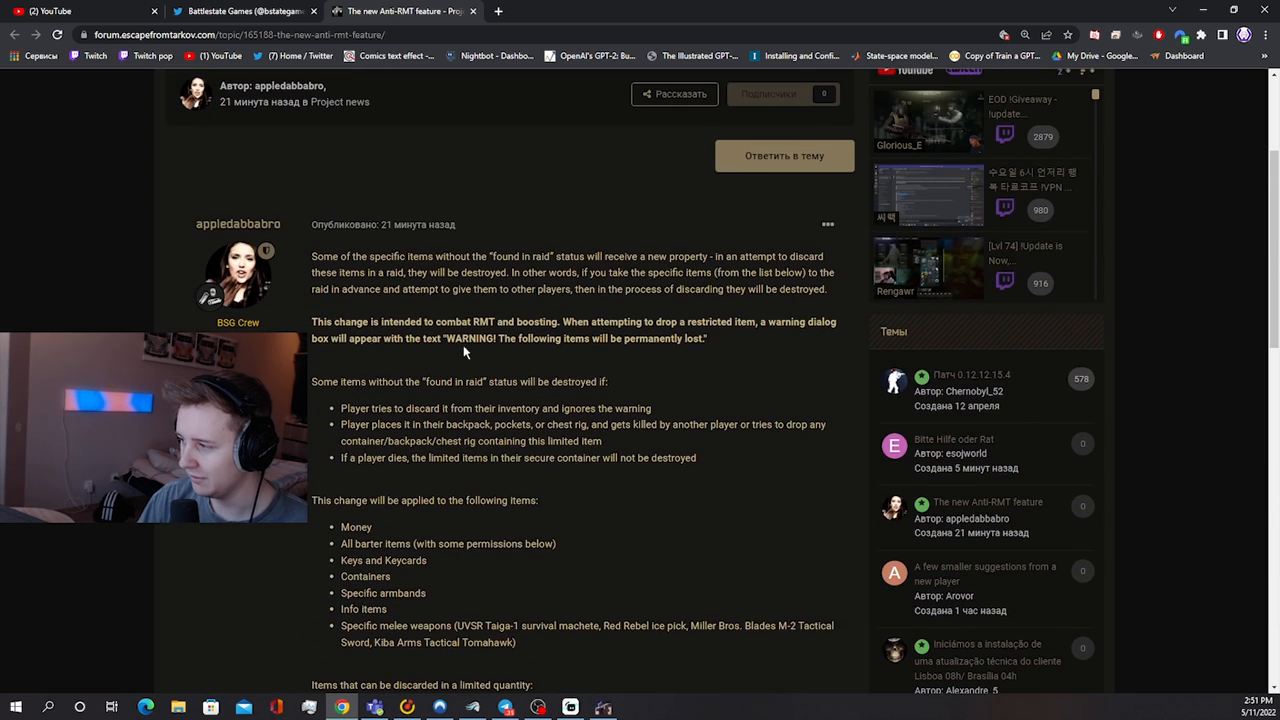
scroll("down", 3)
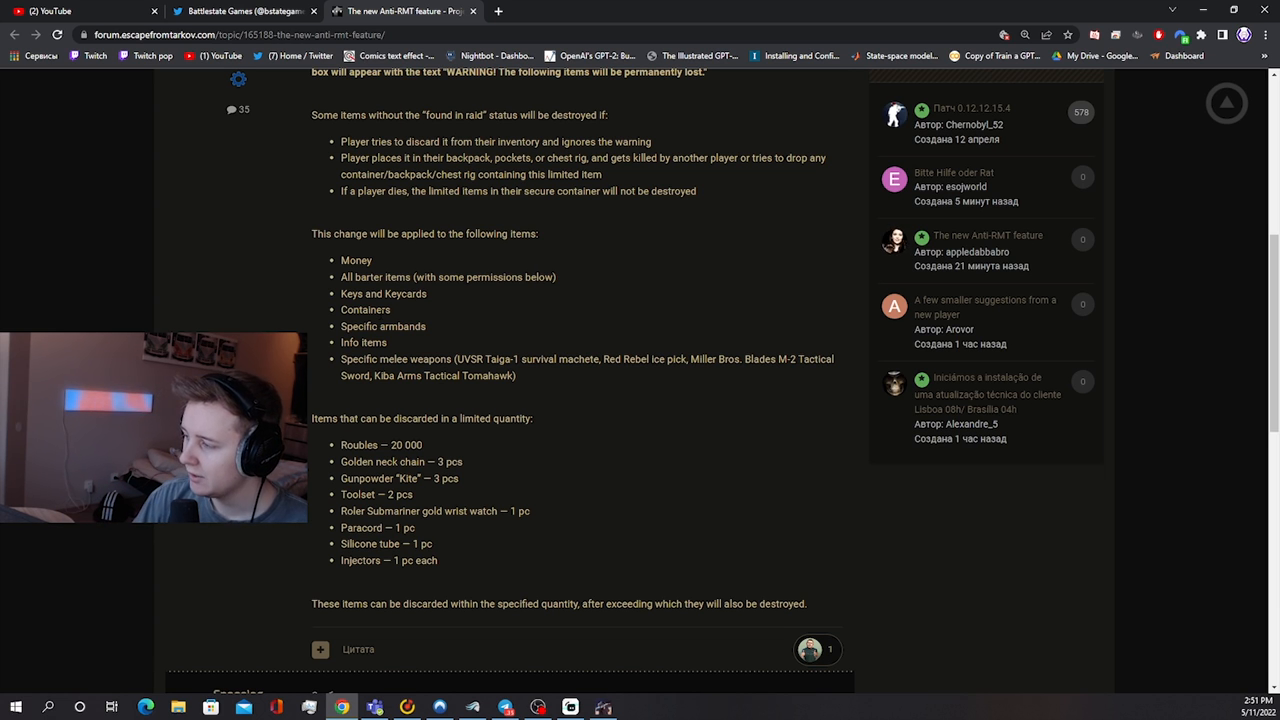
mouse_move(428, 336)
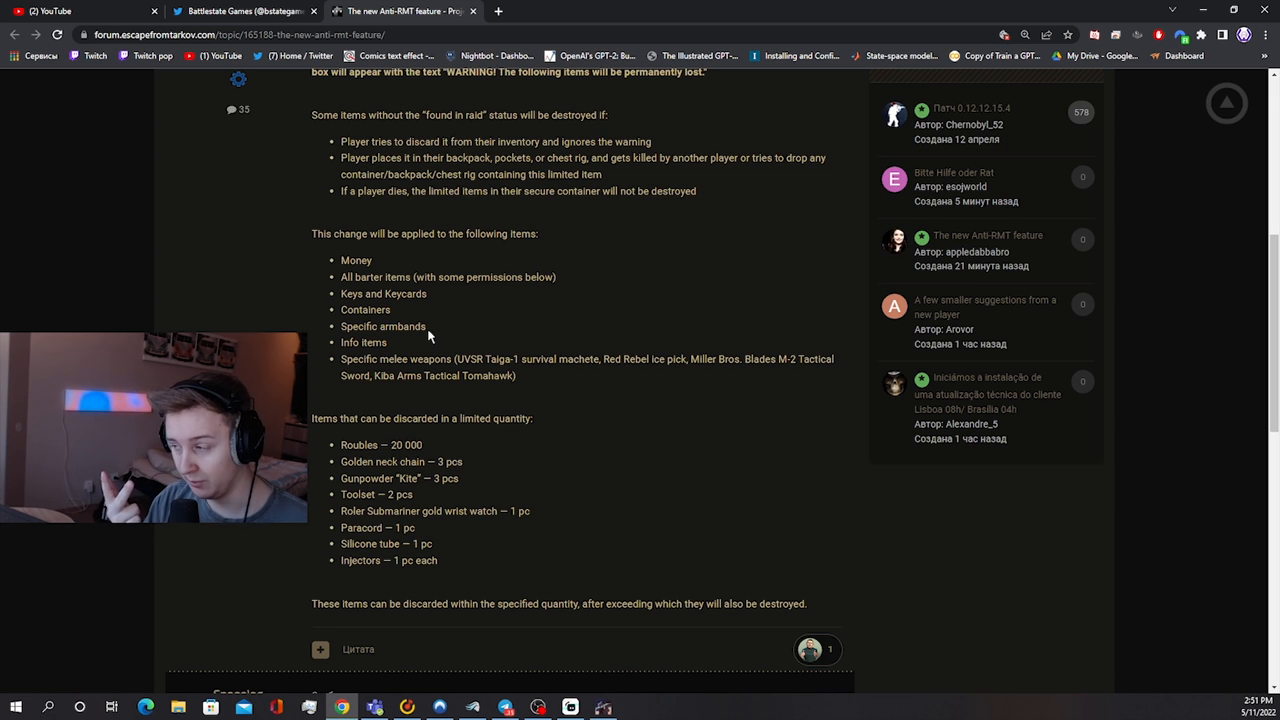
mouse_move(350, 356)
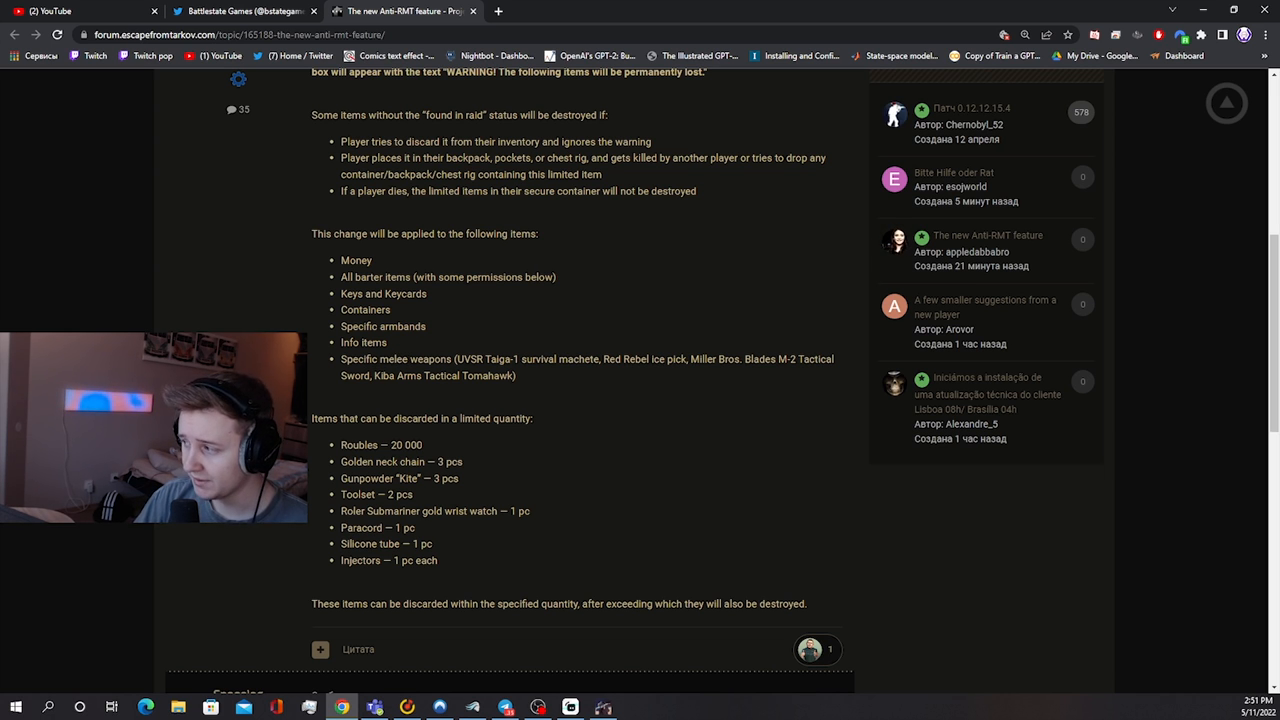
mouse_move(632, 370)
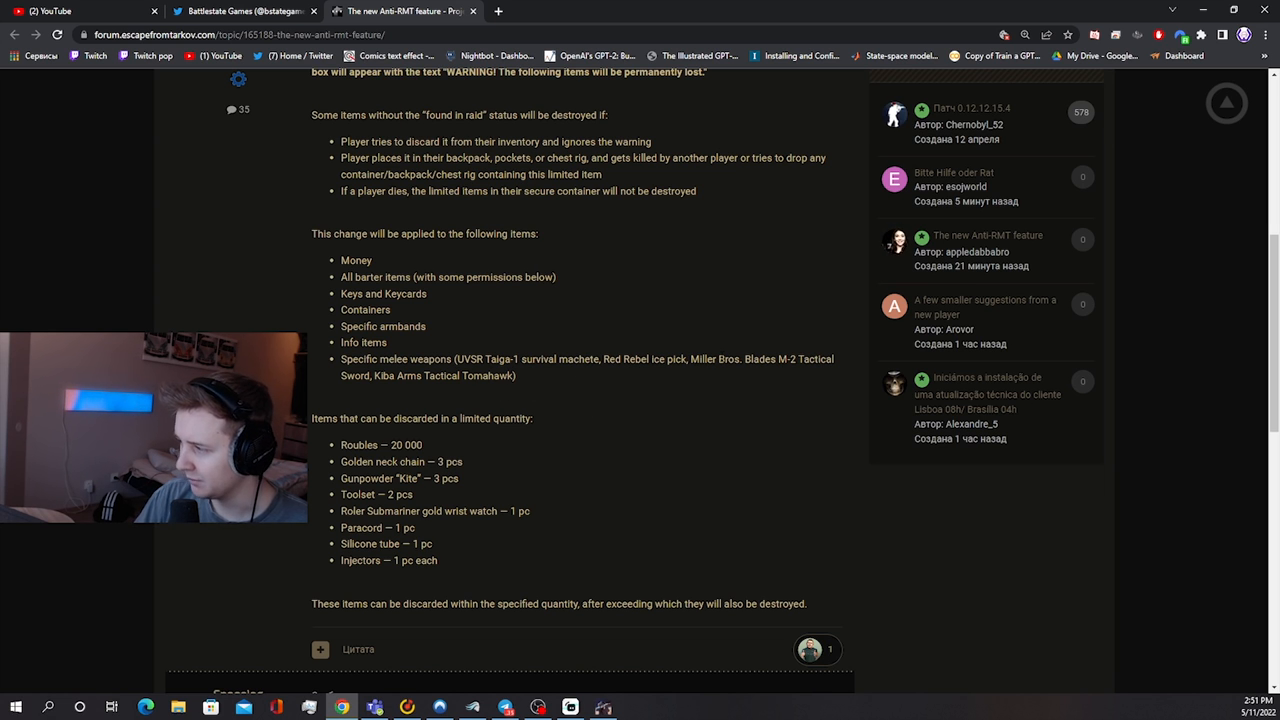
scroll("down", 3)
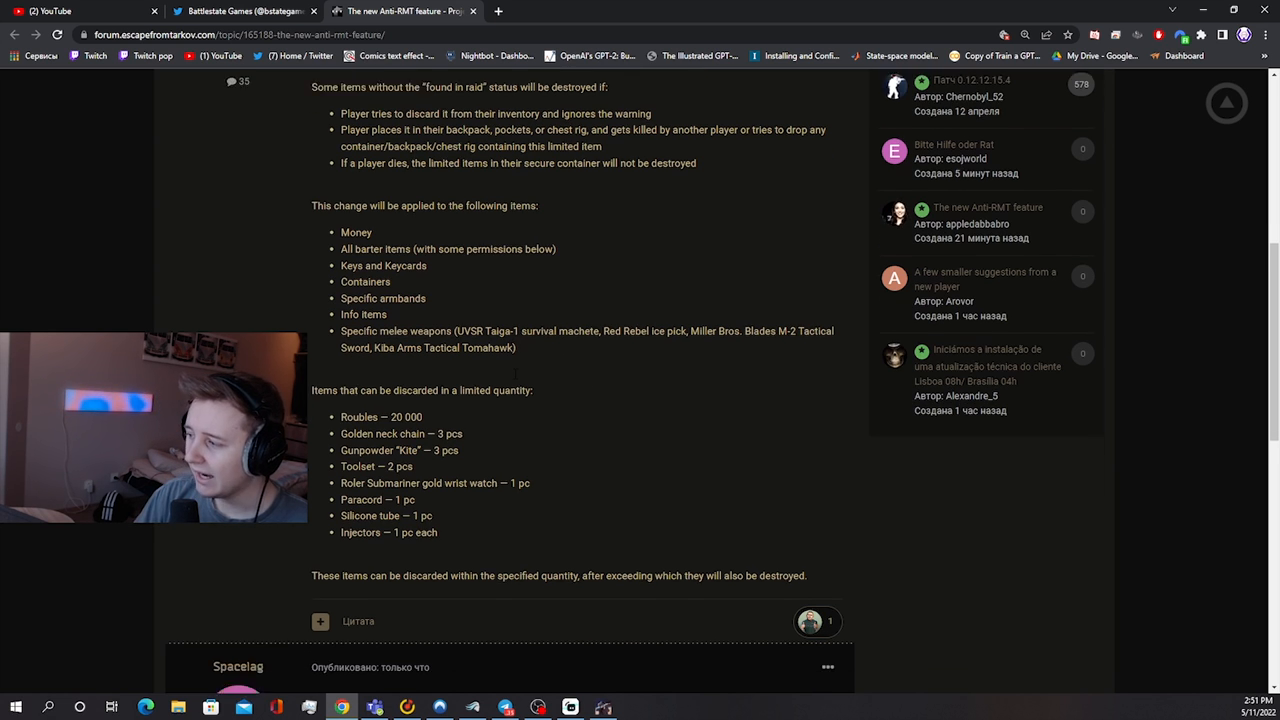
scroll("down", 3)
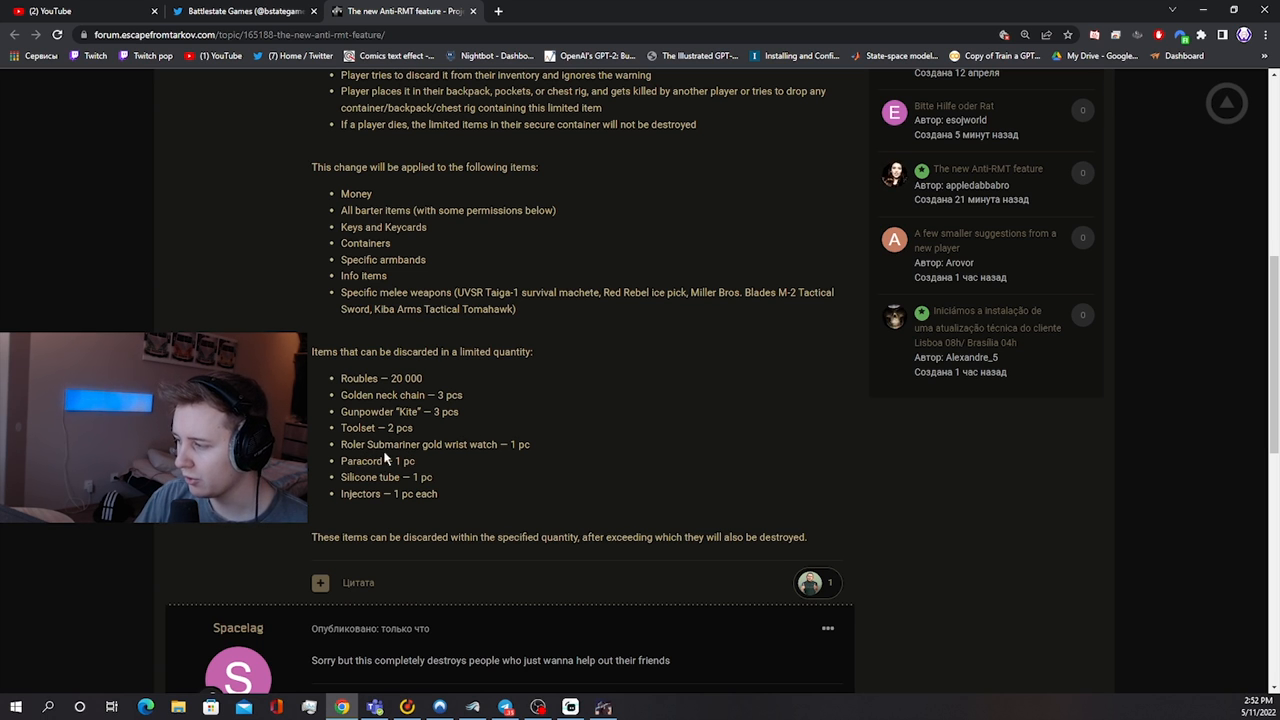
mouse_move(420, 510)
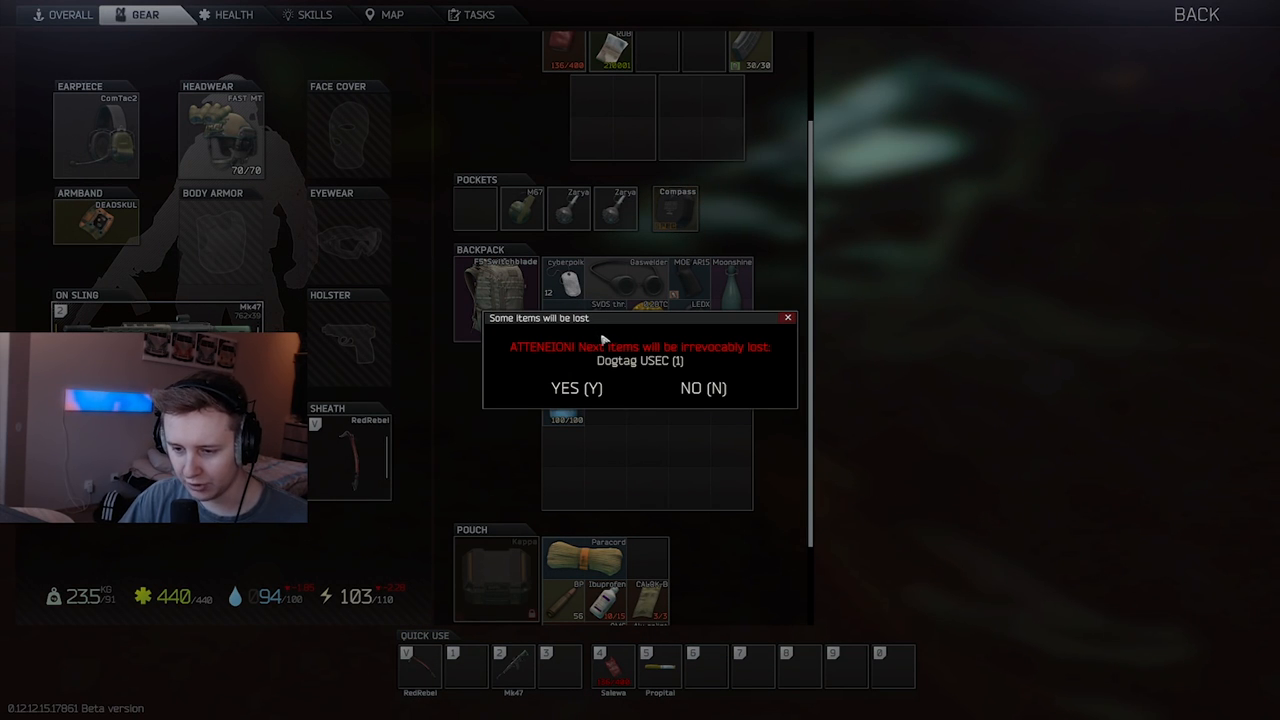
Discard the USEC dogtag and the Red Rebel ice pick, confirming both irreversible-loss warnings.
left_click(576, 388)
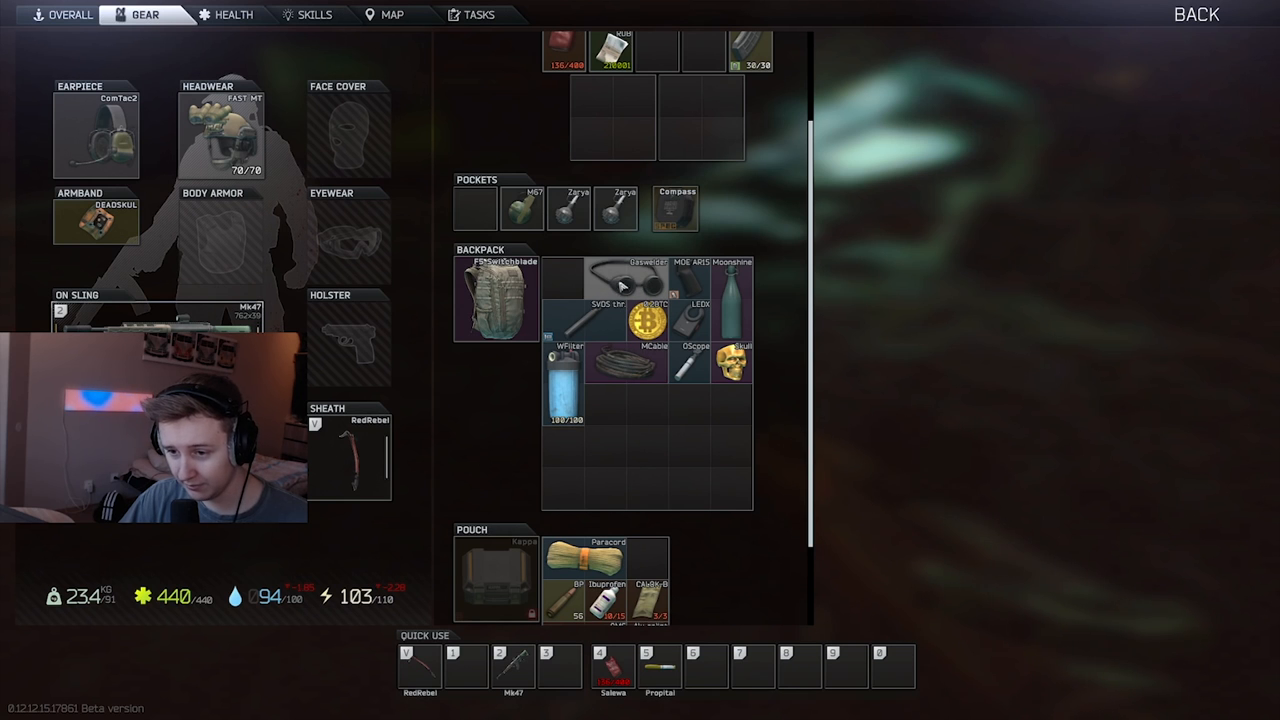
right_click(628, 280)
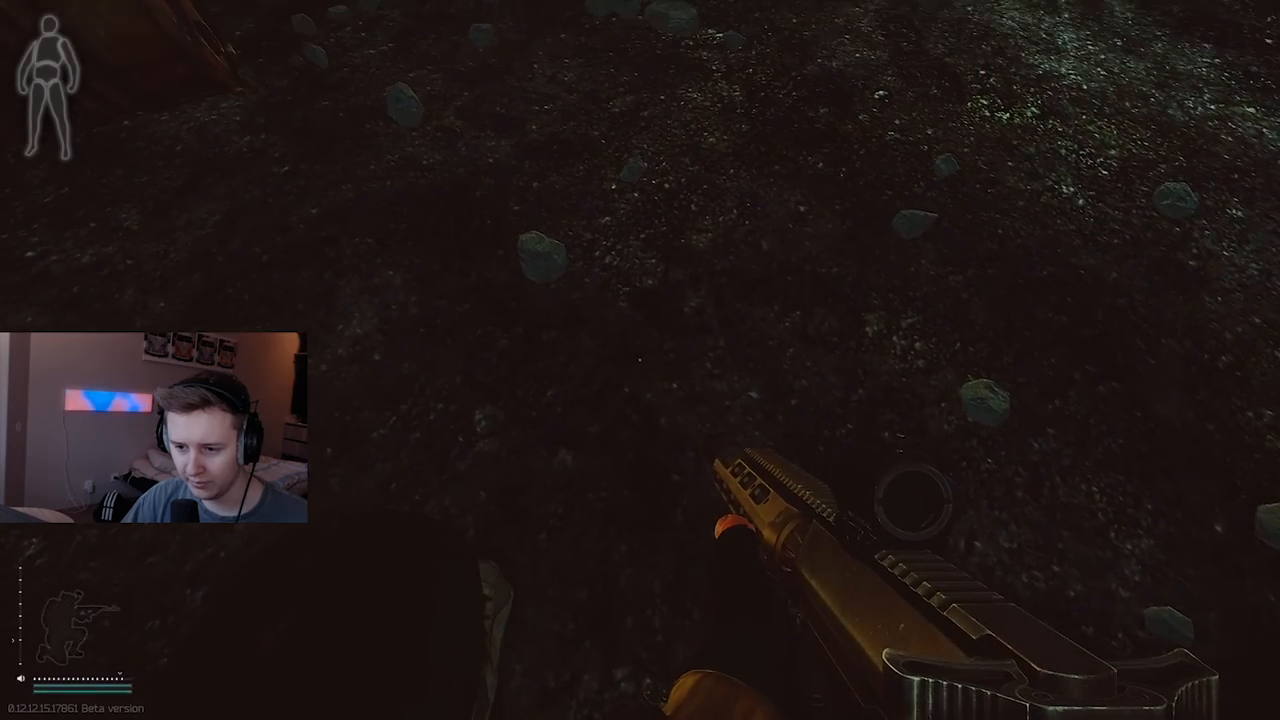
key("Tab")
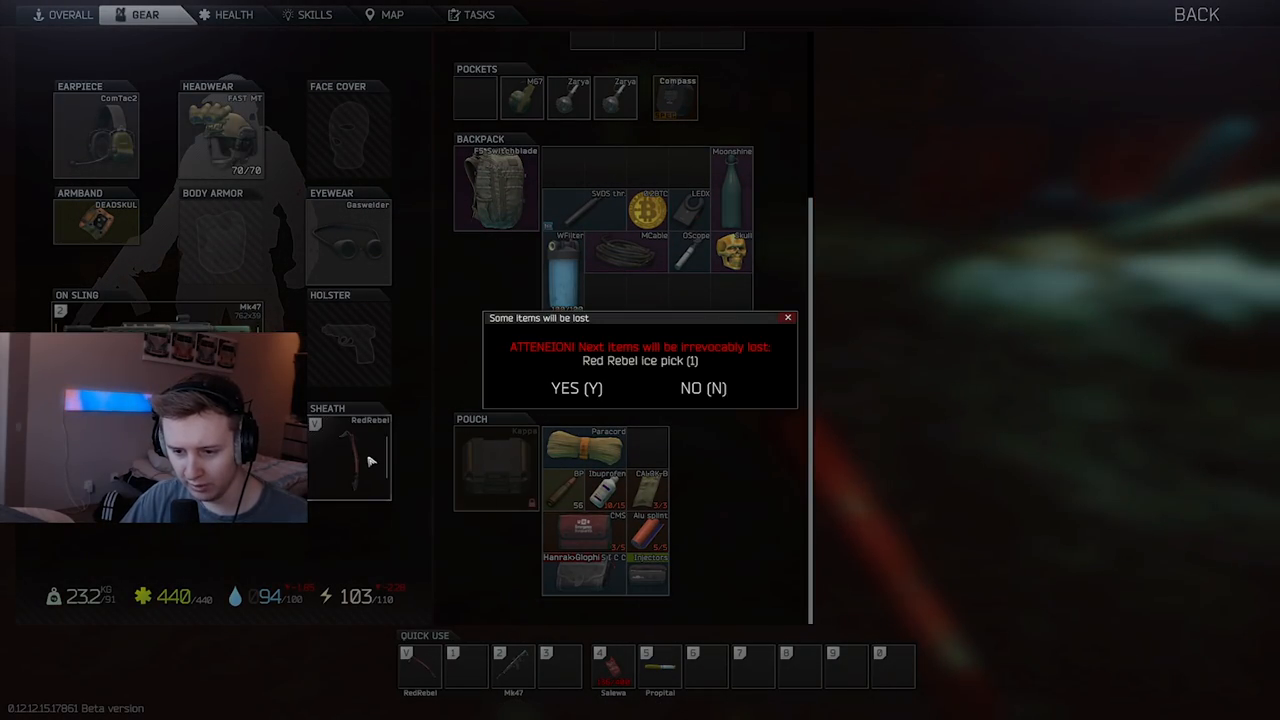
left_click(576, 388)
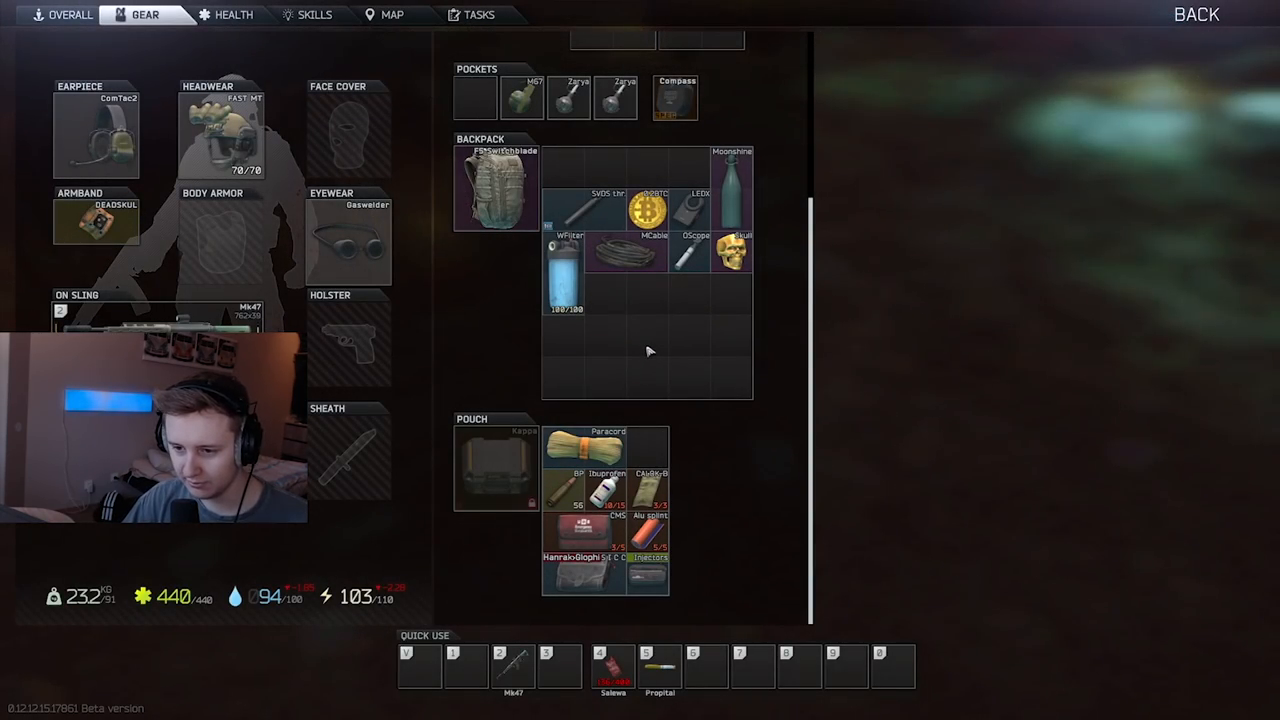
scroll("up", 3)
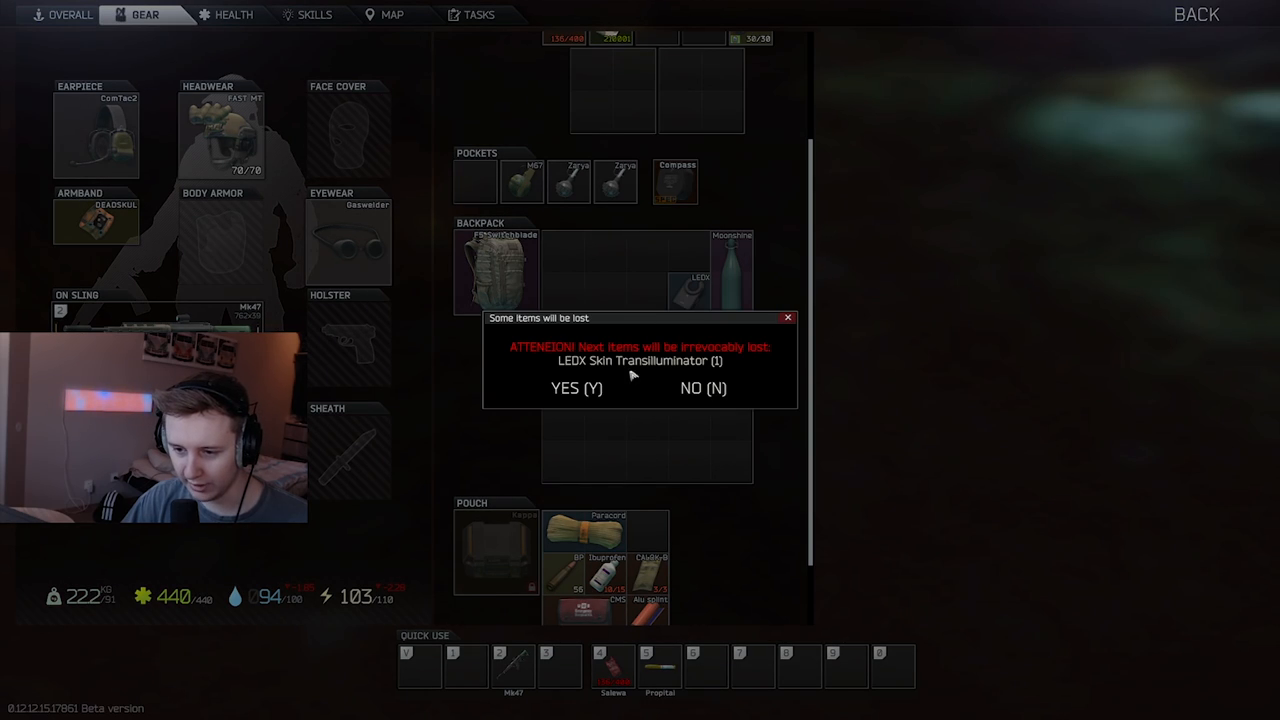
Discard the LEDX Skin Transilluminator, water filter and gold skull ring, confirming each loss, then pull the injector case from the pouch.
left_click(576, 388)
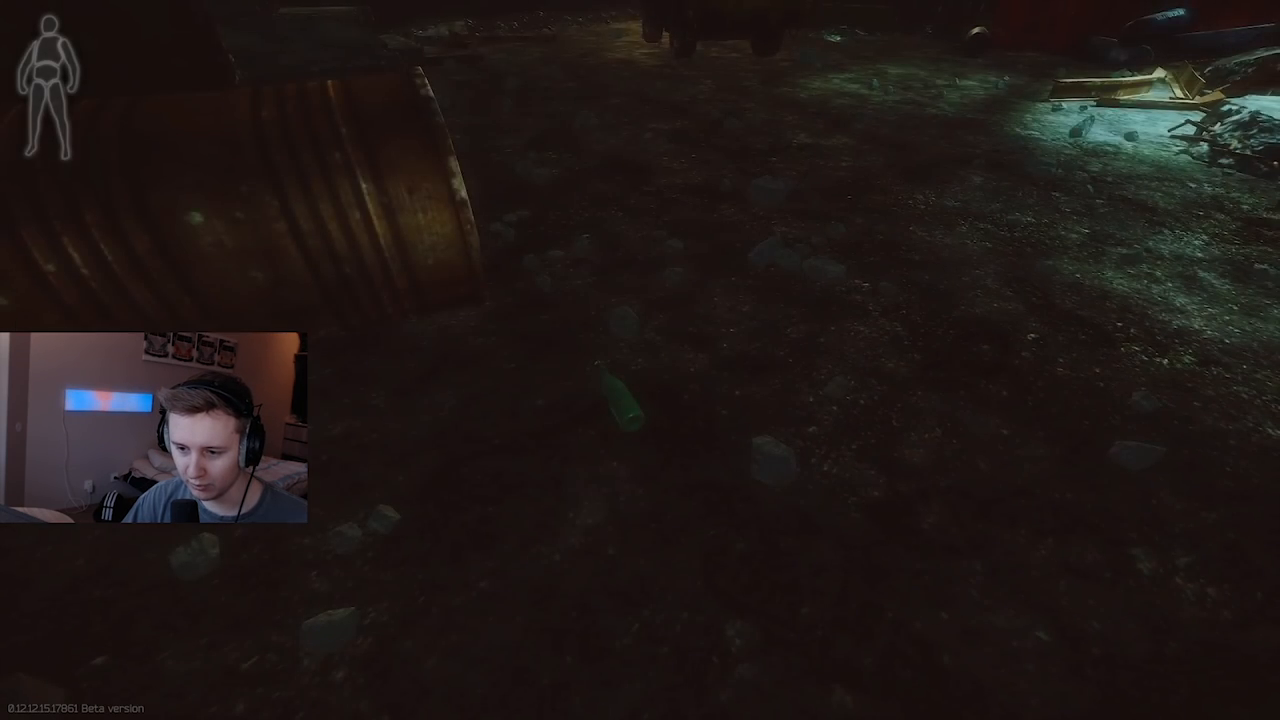
key("tab")
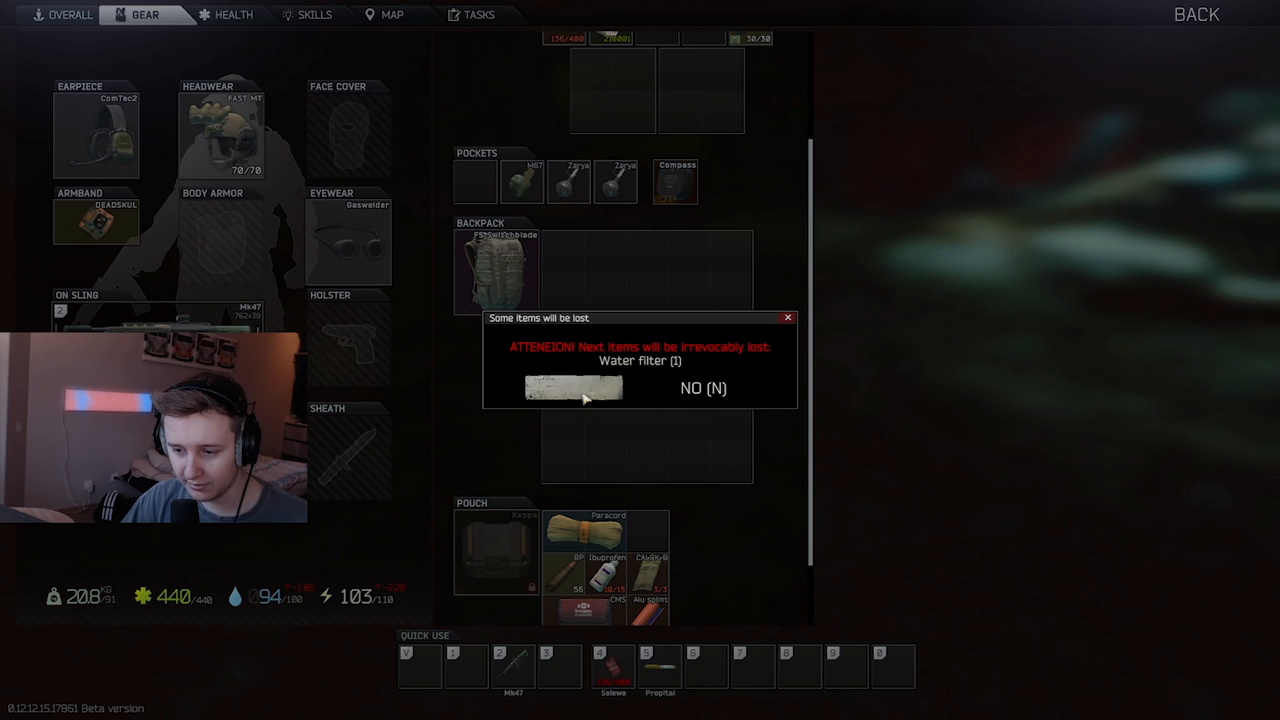
left_click(572, 388)
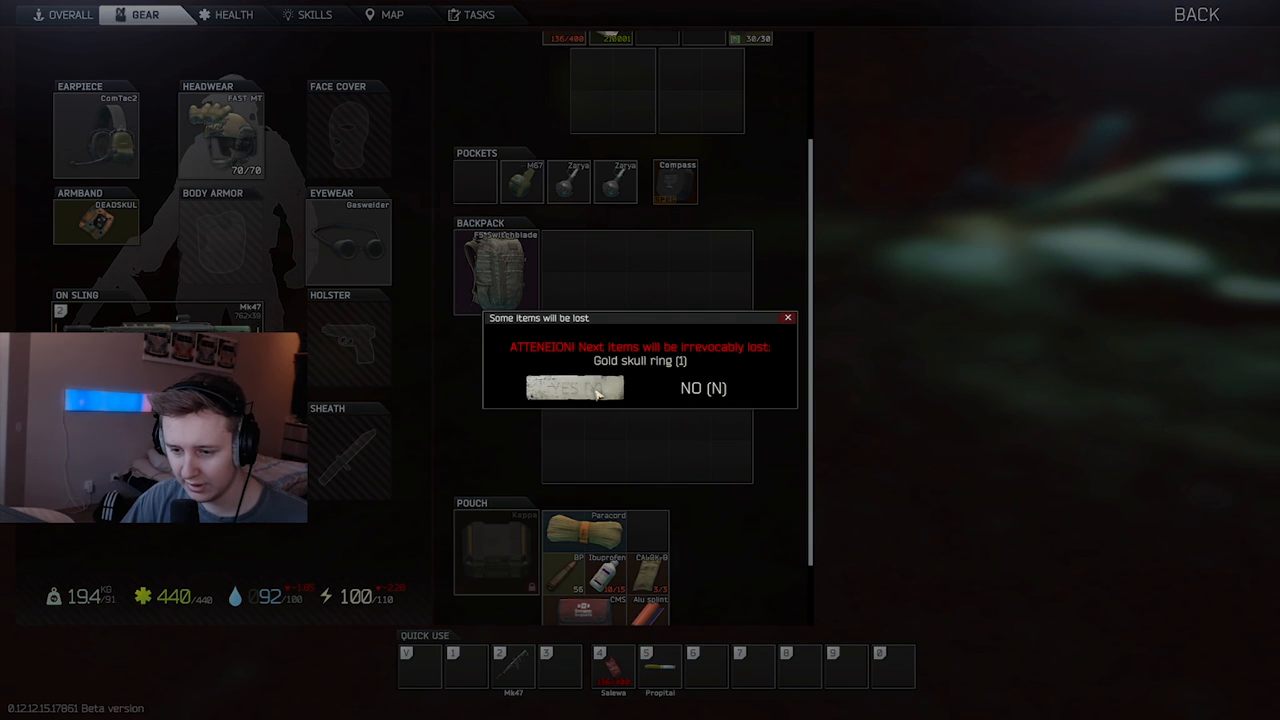
left_click(572, 388)
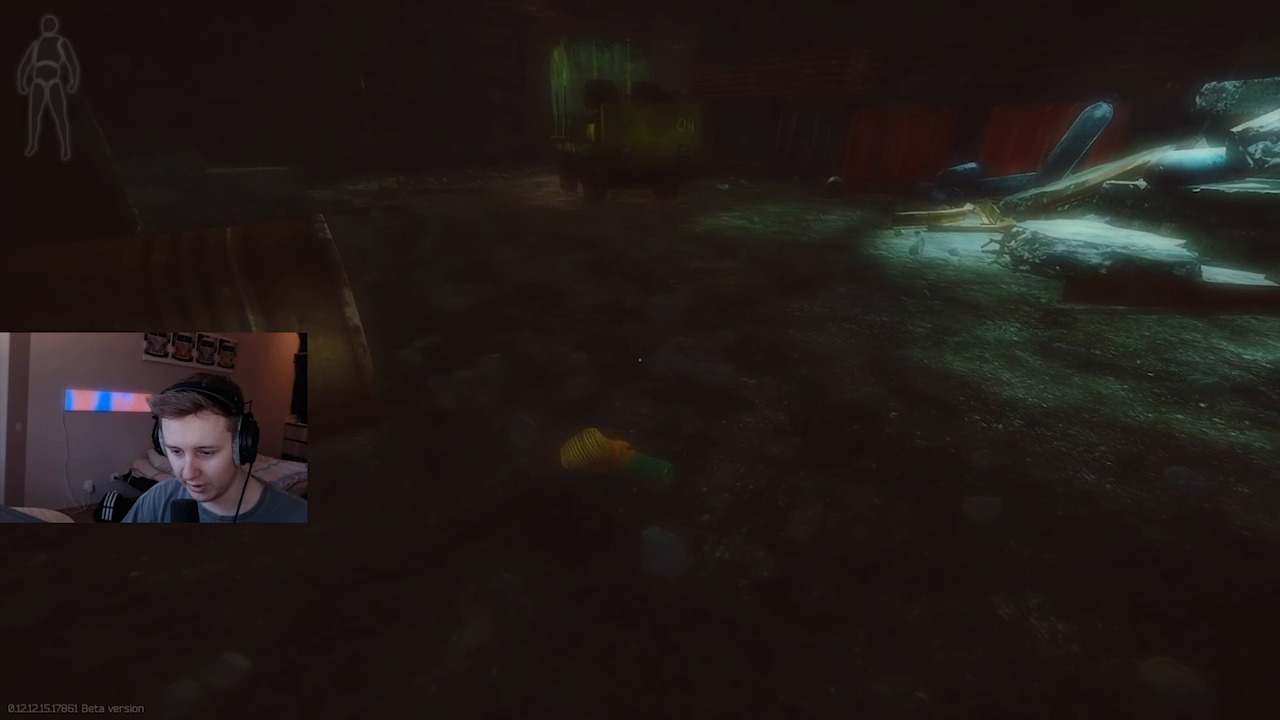
key("tab")
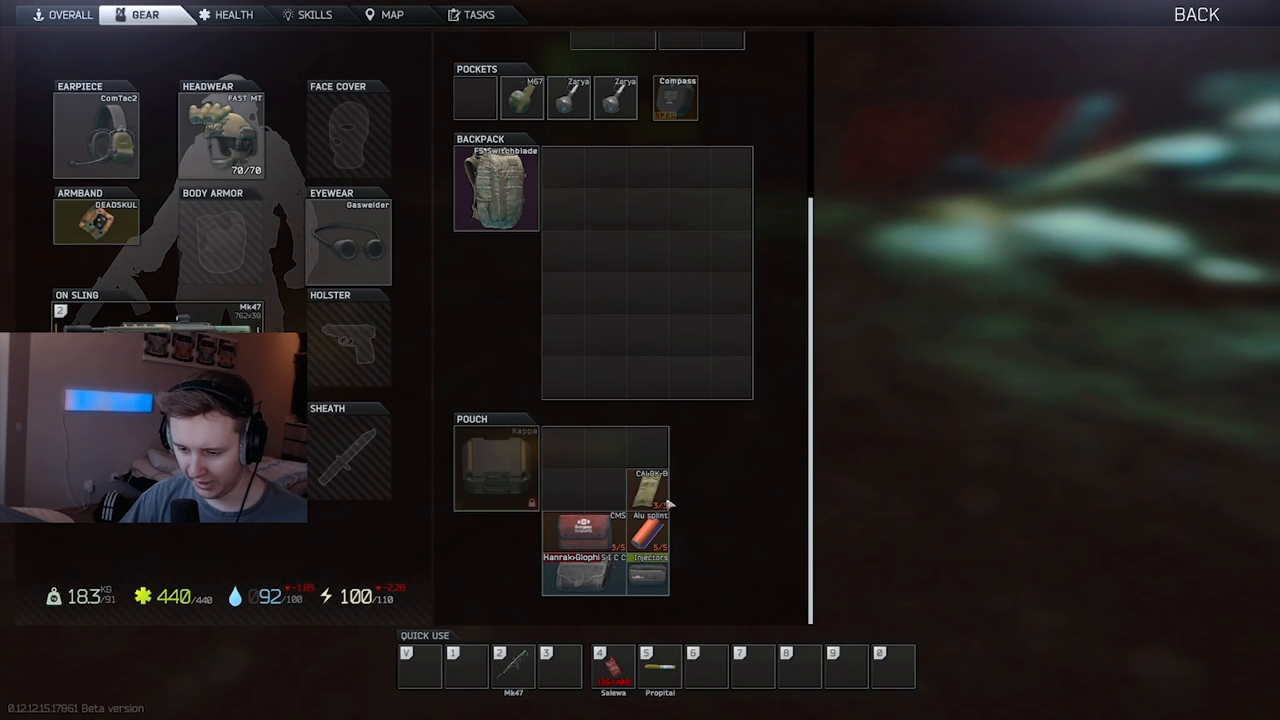
left_click_drag(648, 556, 688, 250)
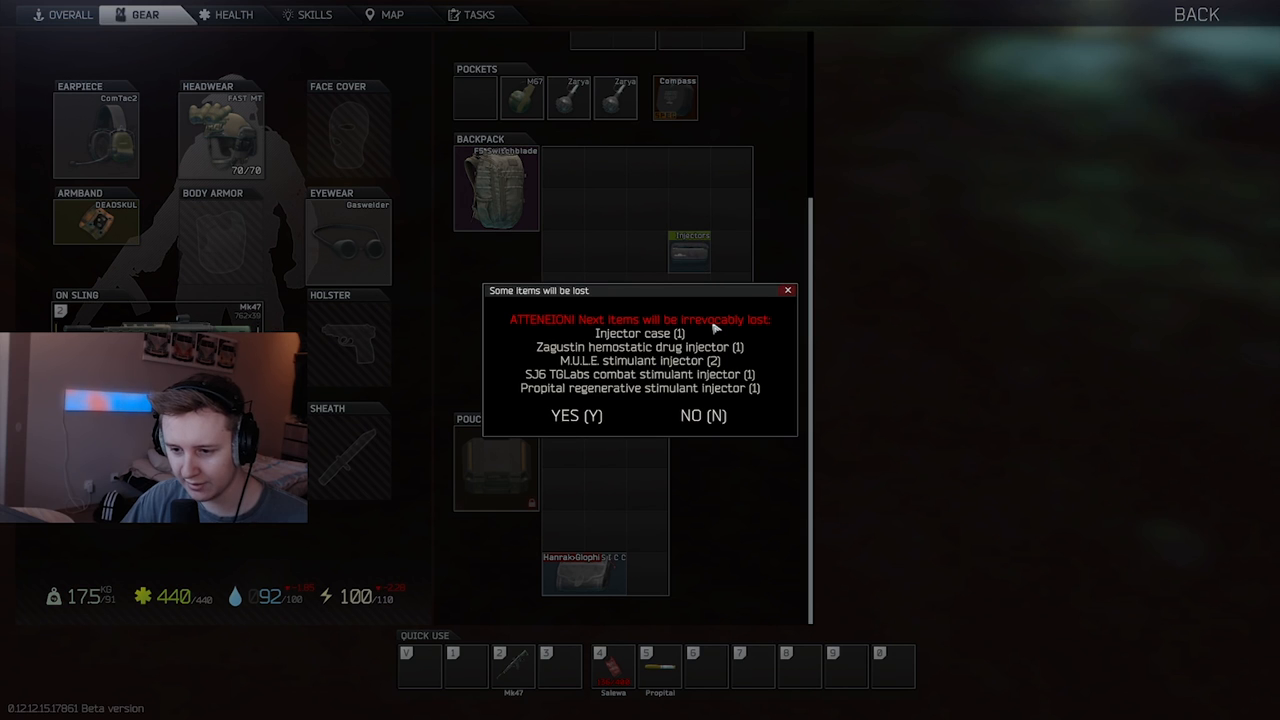
Confirm losing the injector case with its stimulants, then discard the Dorm room 114 key from the key case.
left_click(576, 414)
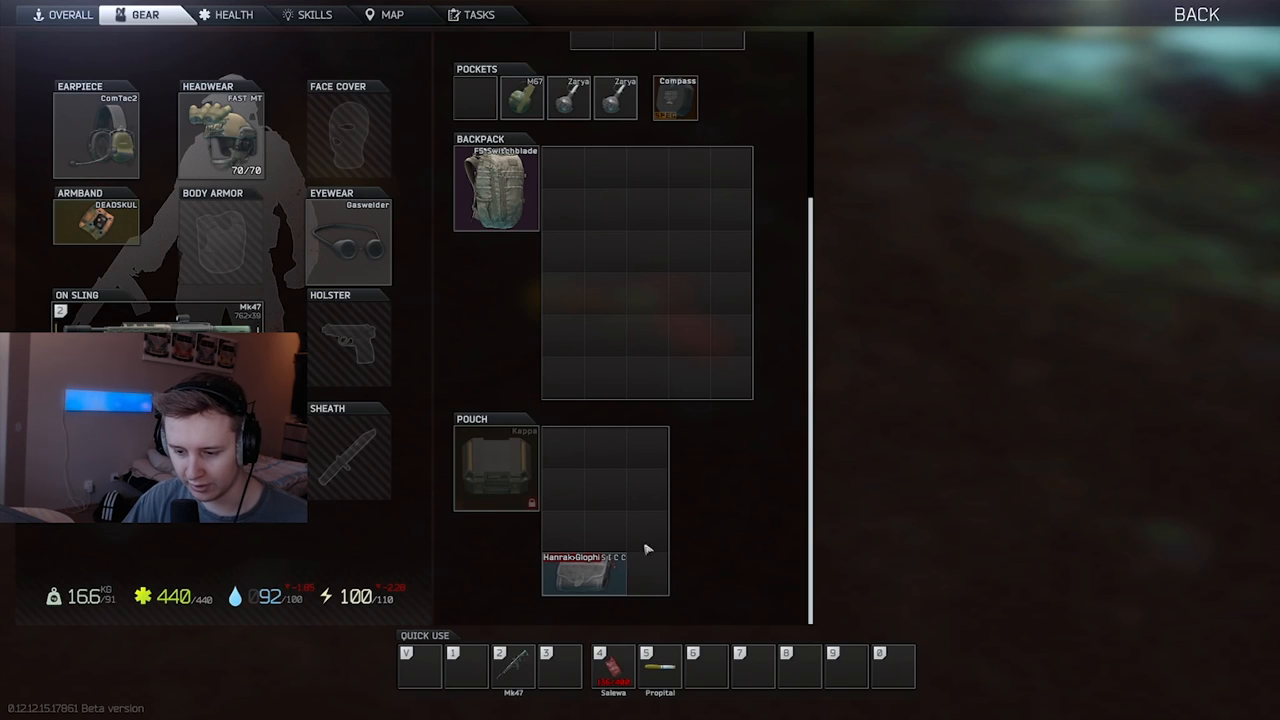
left_click_drag(584, 576, 624, 296)
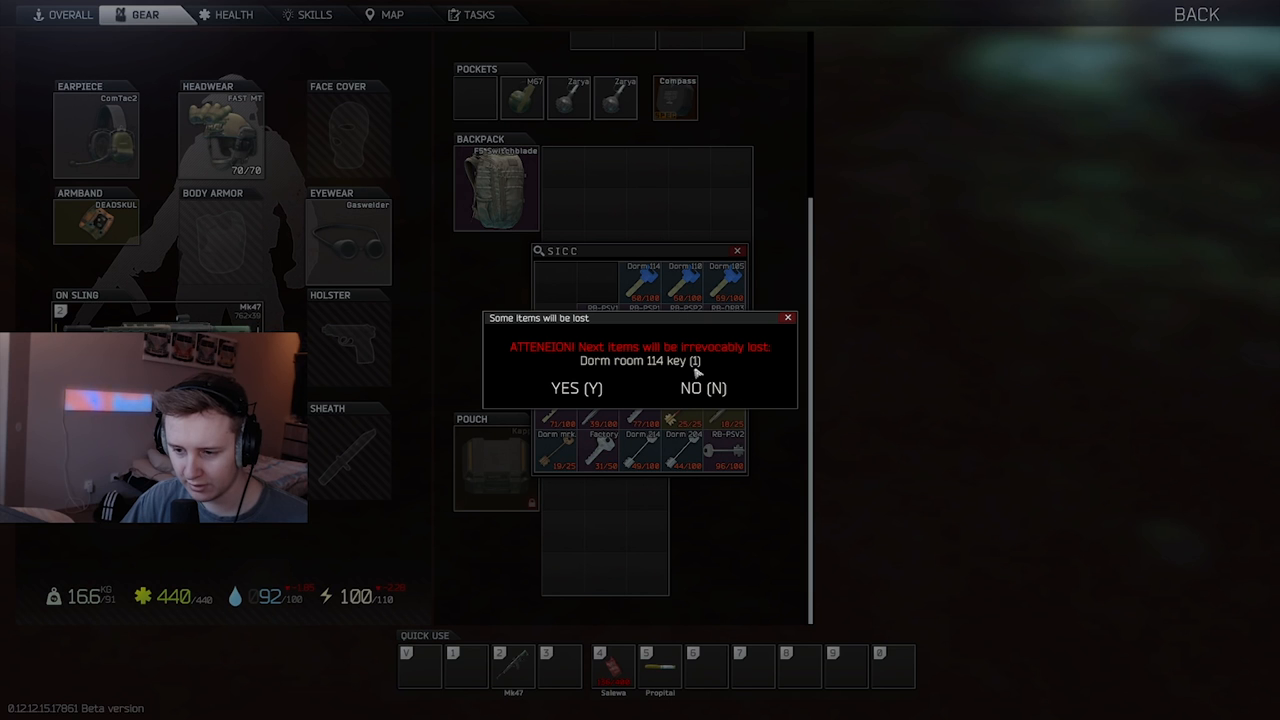
left_click(704, 388)
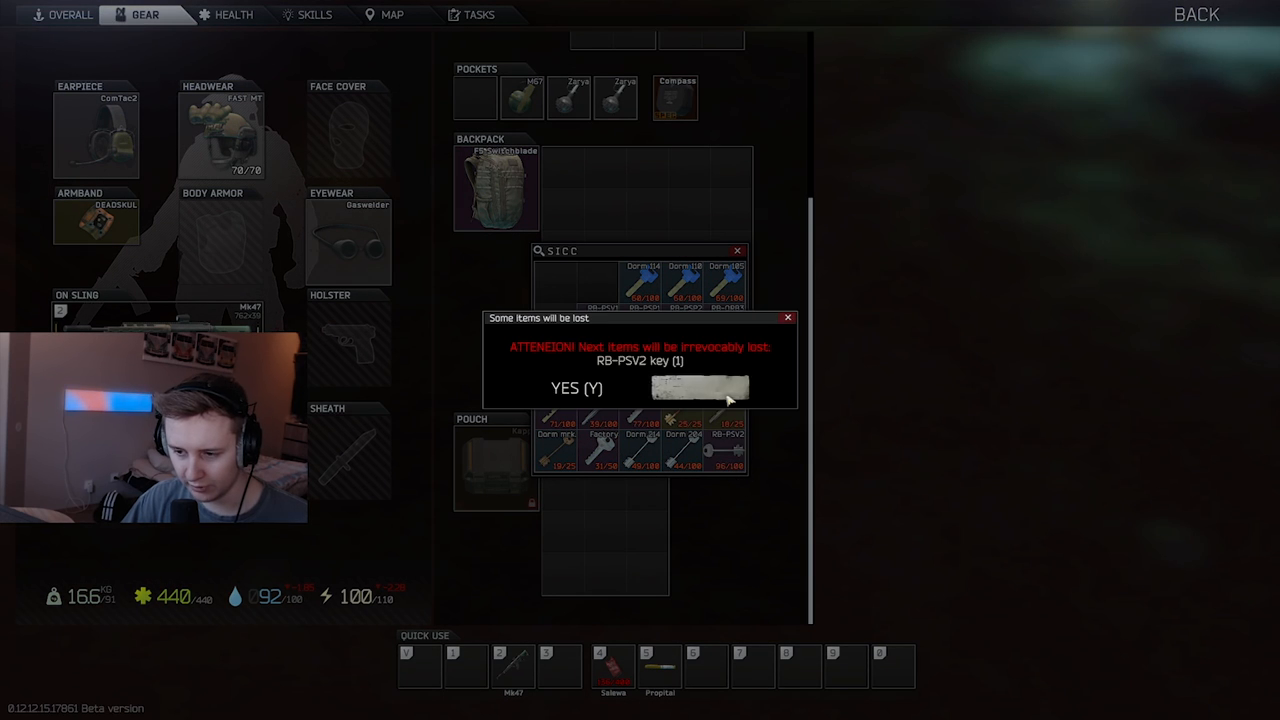